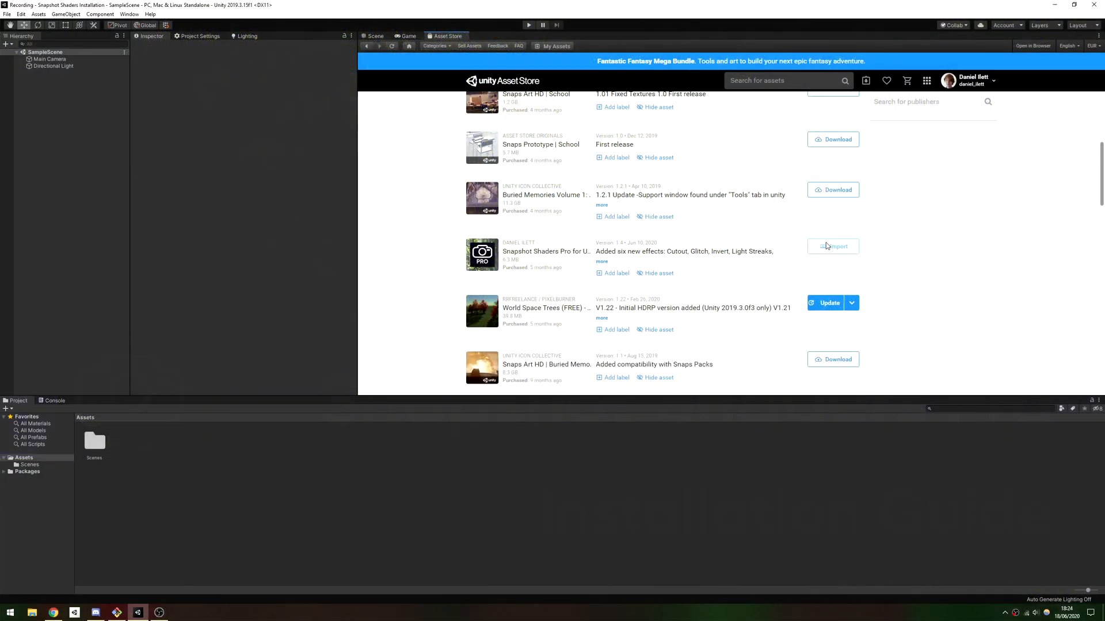
# Import Snapshot Shaders Pro from My Assets, past the dependency warning, with all its contents
pyautogui.scroll(-3)
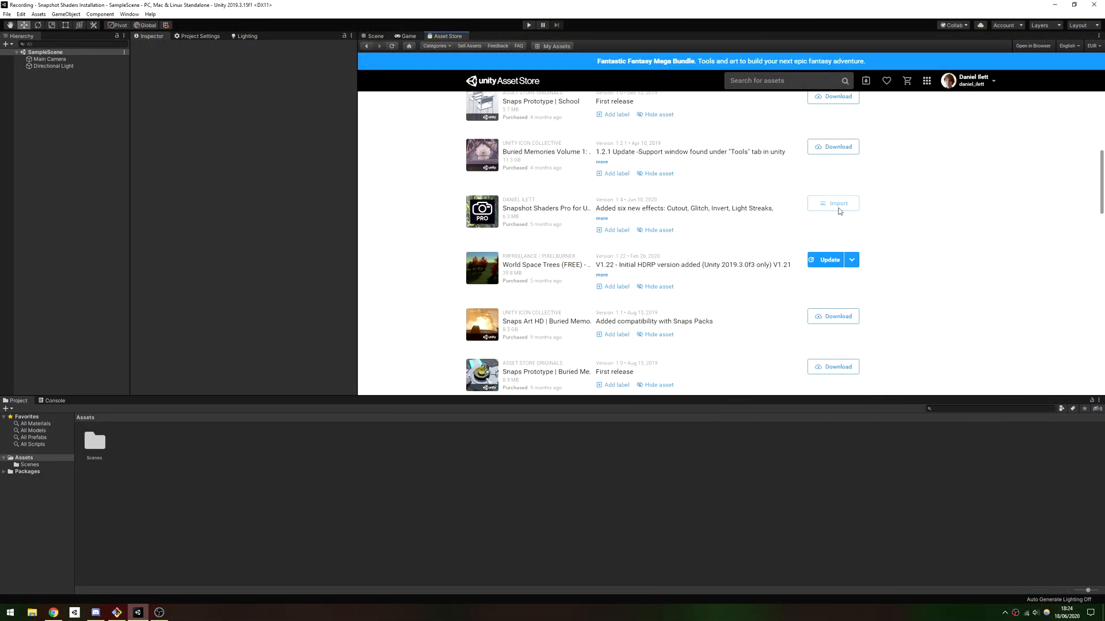
pyautogui.click(832, 204)
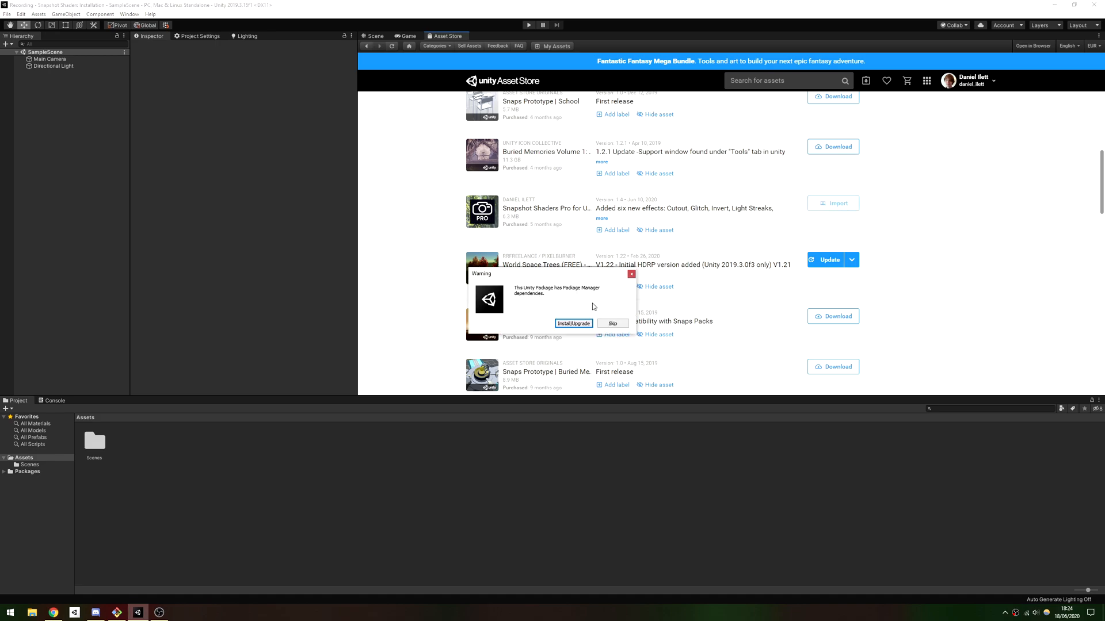
pyautogui.click(574, 324)
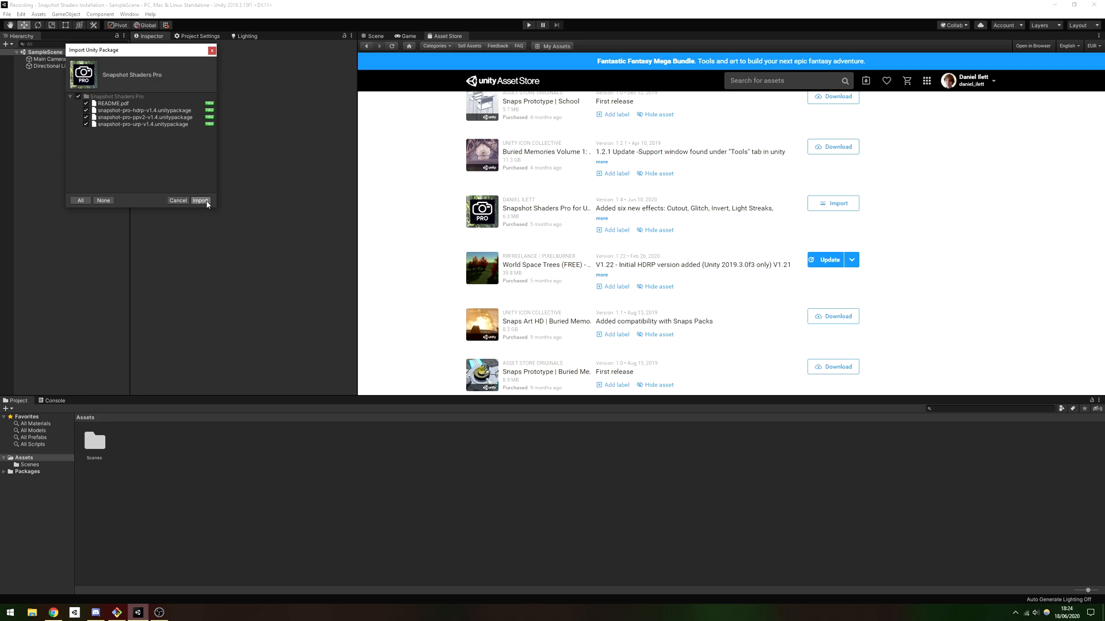
pyautogui.click(200, 200)
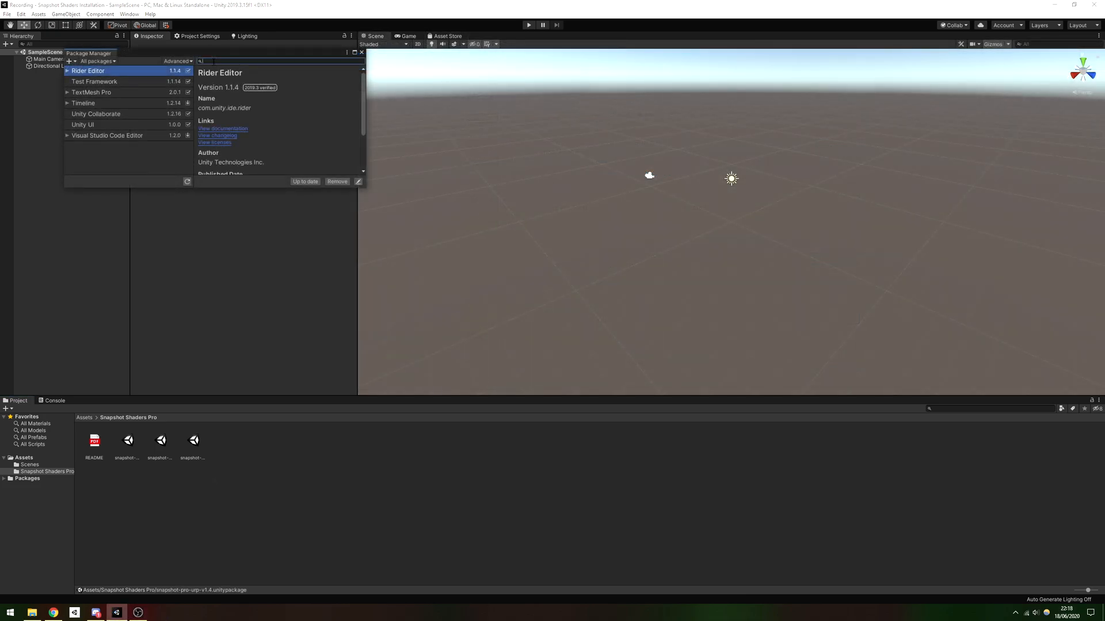
# Search the Package Manager for 'post proc' and select Post Processing 2.3.0
pyautogui.write('post processing')
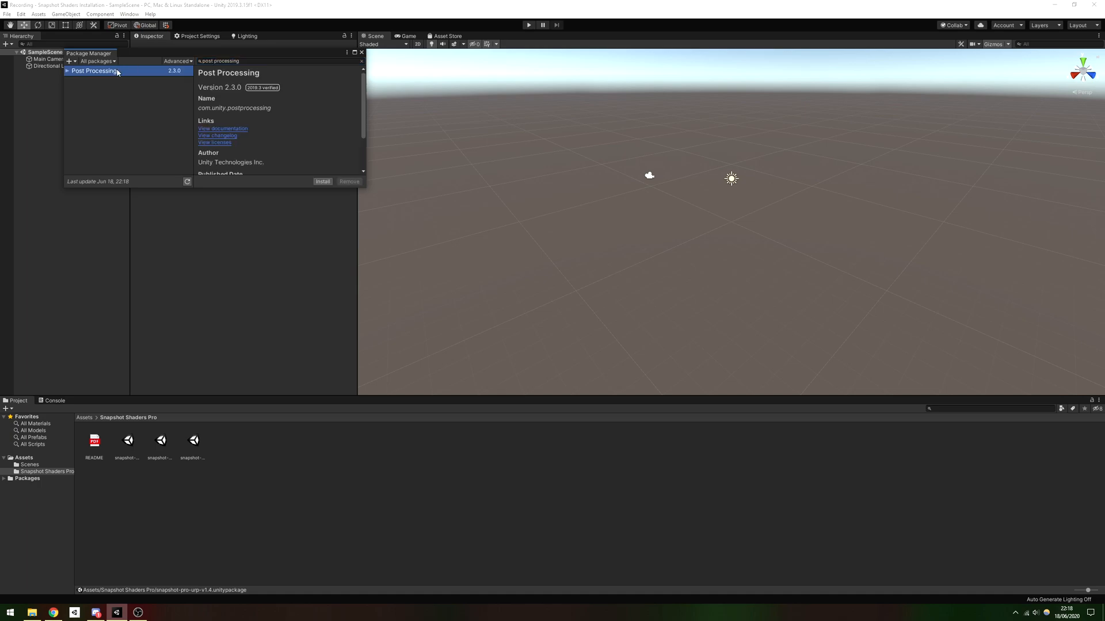
pyautogui.click(321, 181)
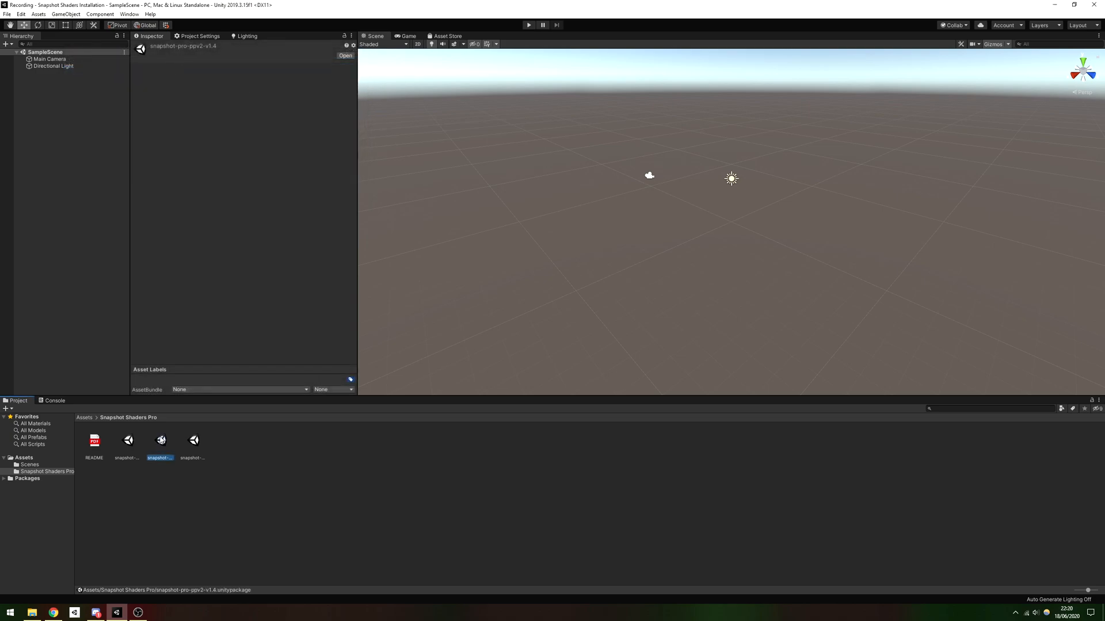
# Open snapshot-pro-ppv2-v1.4 for import and review its ticked shaders and scripts
pyautogui.doubleClick(160, 439)
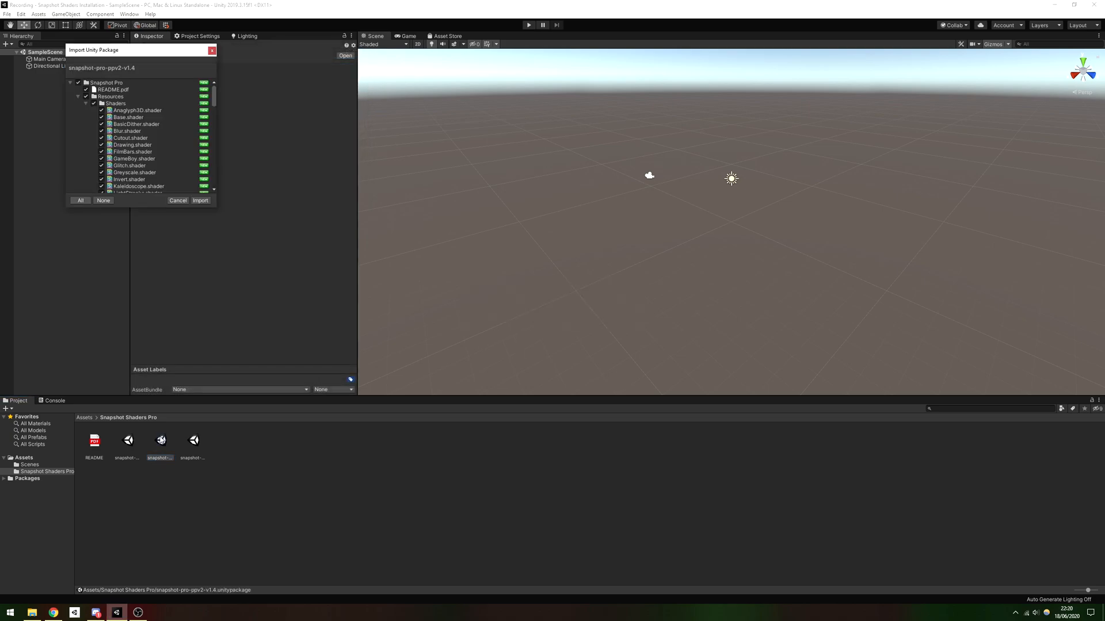
pyautogui.scroll(-3)
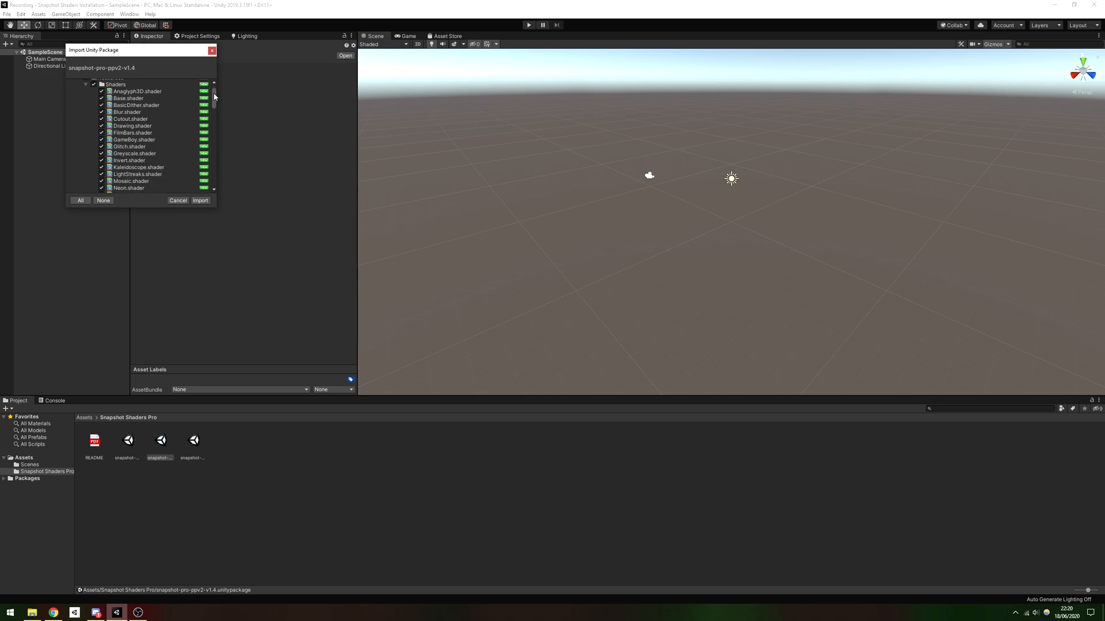
pyautogui.scroll(-3)
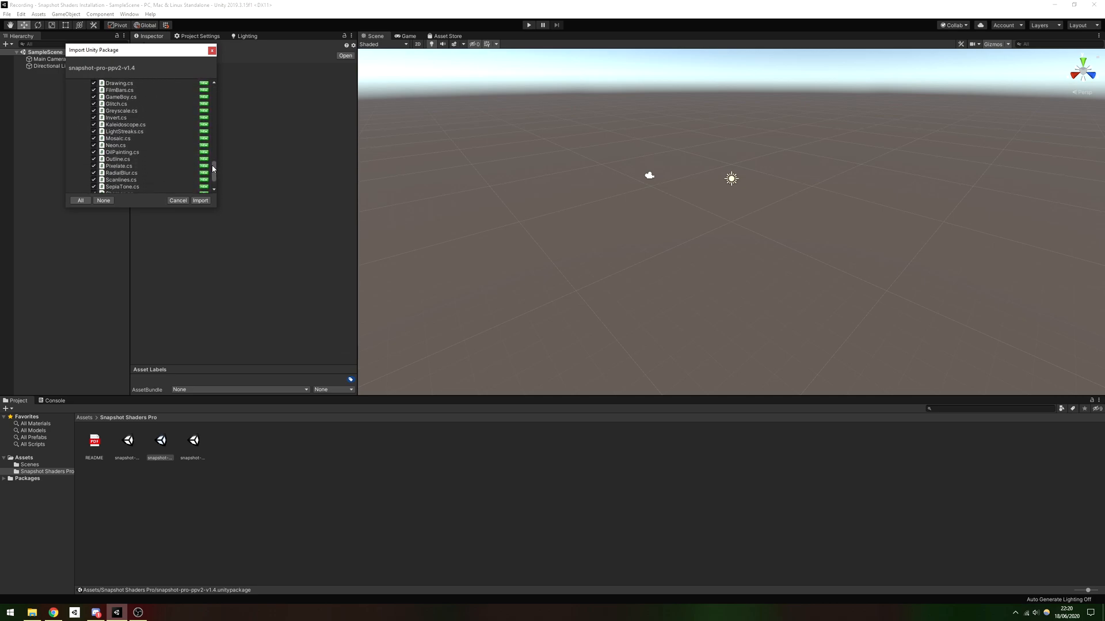
pyautogui.scroll(-3)
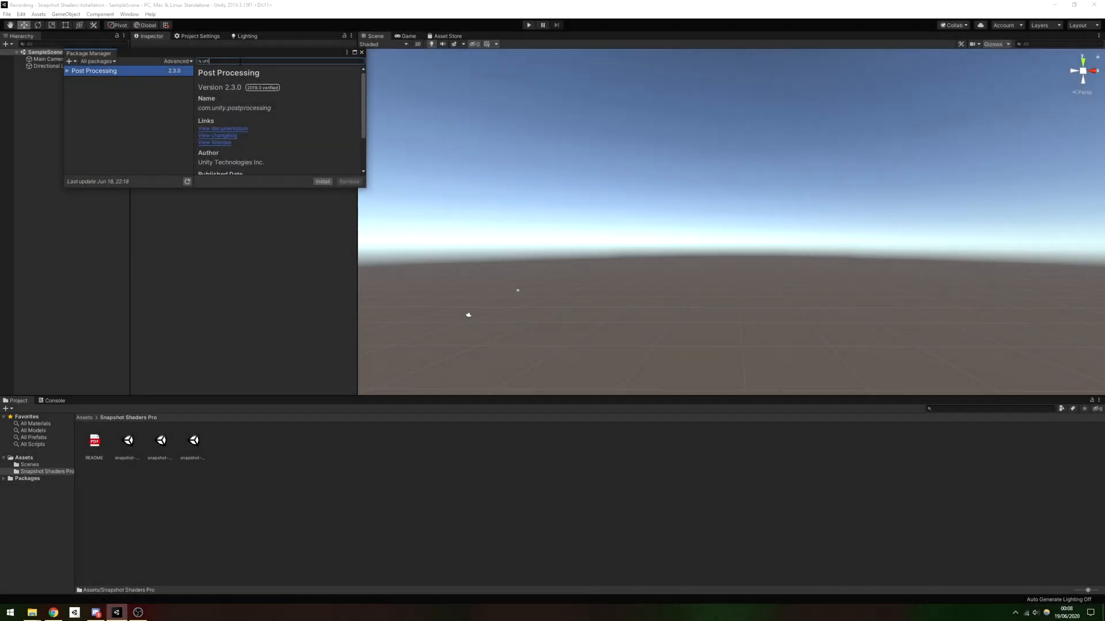
# Install Universal RP 7.3.1 found by searching 'universal rp', and select snapshot-pro-urp-v1.4
pyautogui.write('universal rp')
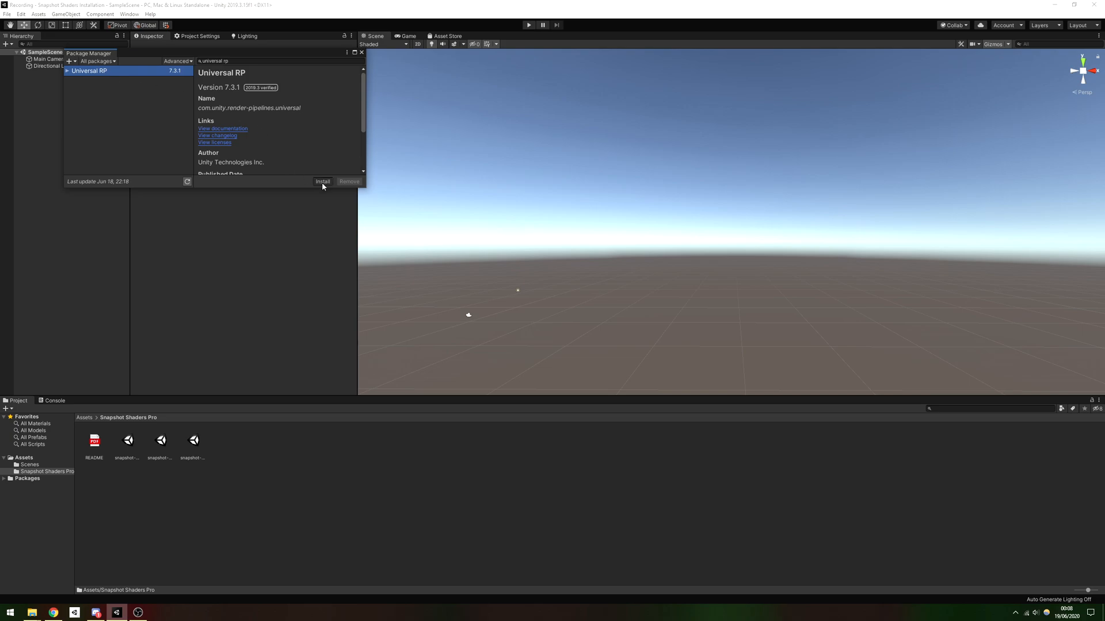
pyautogui.click(323, 181)
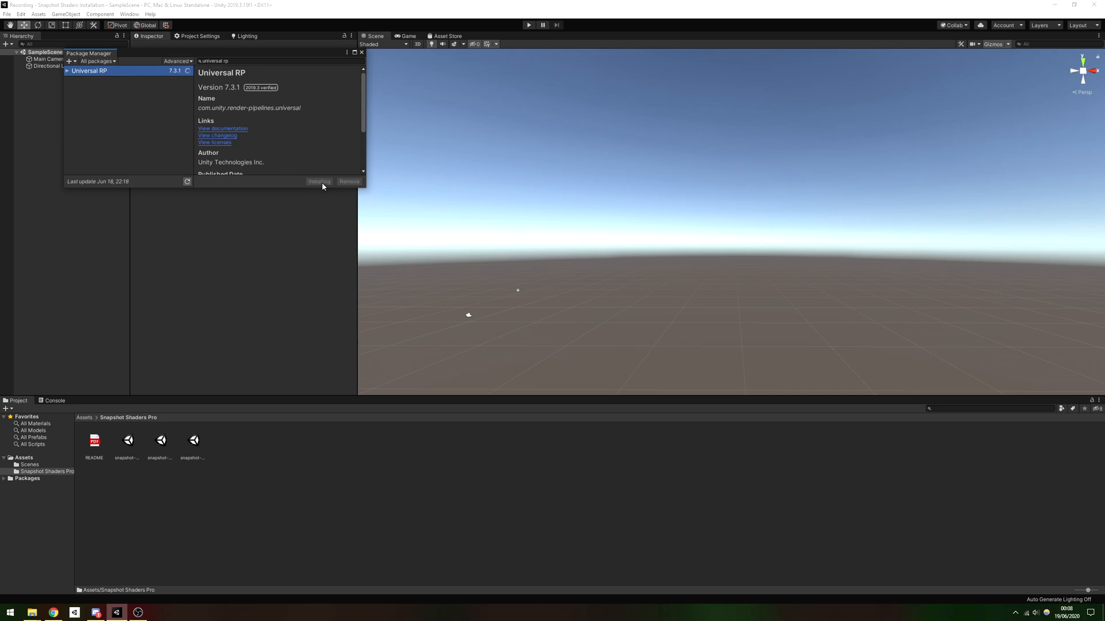
pyautogui.click(192, 440)
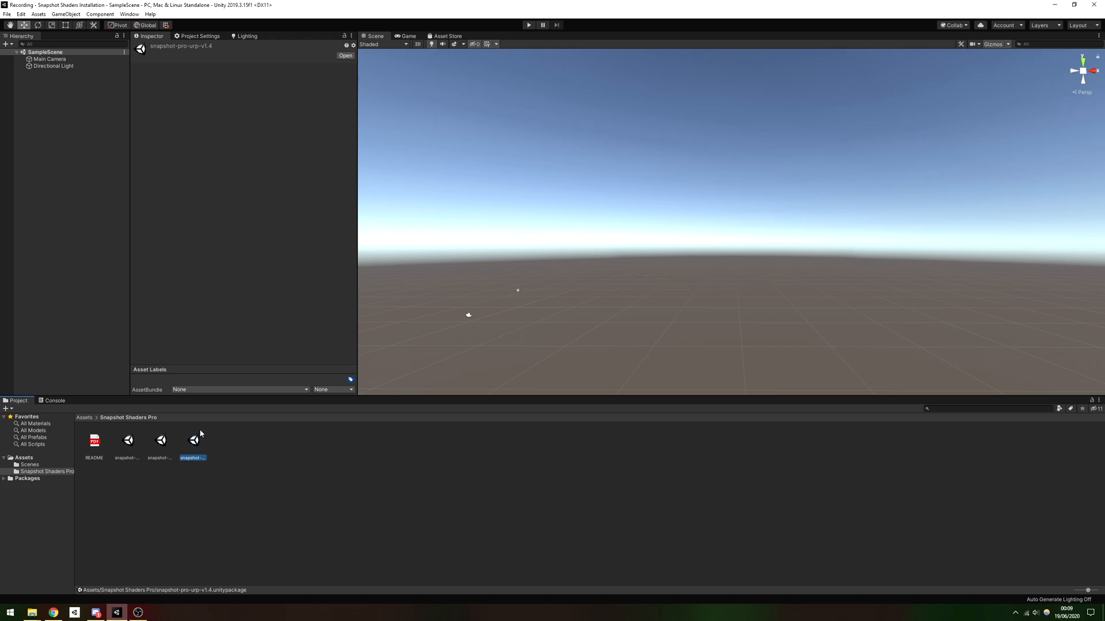
# Import the full contents of the snapshot-pro-urp-v1.4 package
pyautogui.doubleClick(191, 440)
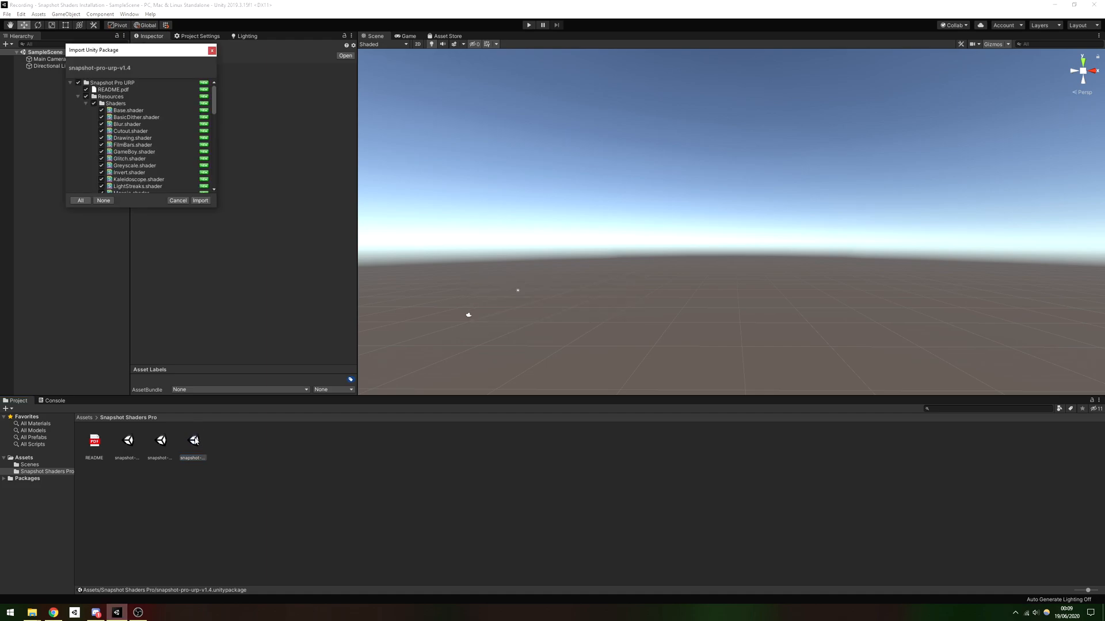
pyautogui.click(200, 200)
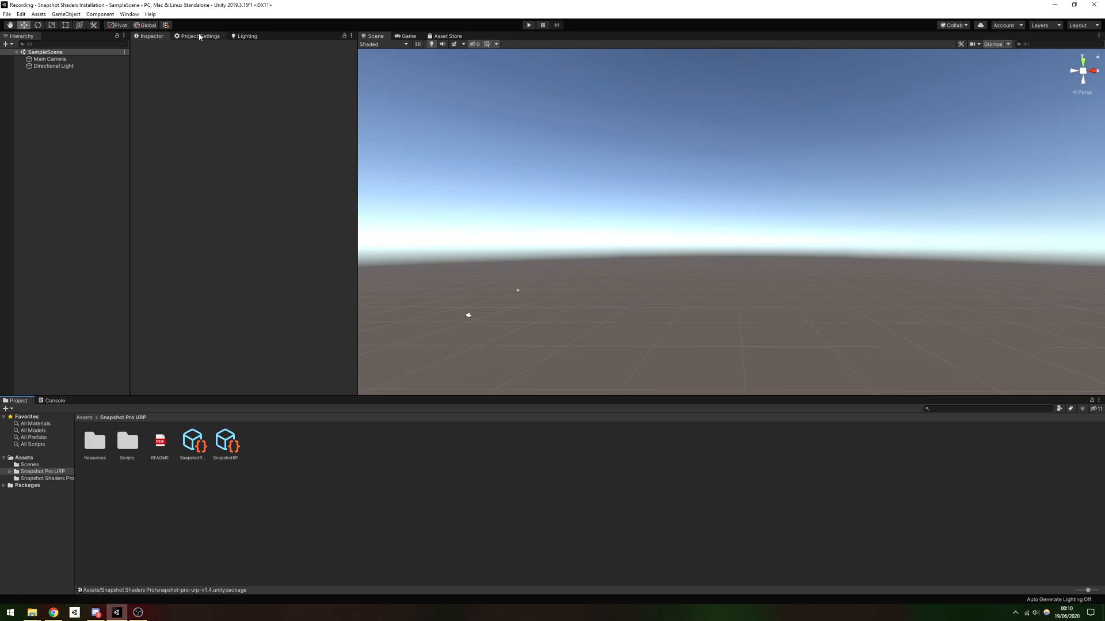
# Assign SnapshotRP as Graphics render pipeline, check it under Quality, select SnapshotRenderer
pyautogui.click(199, 36)
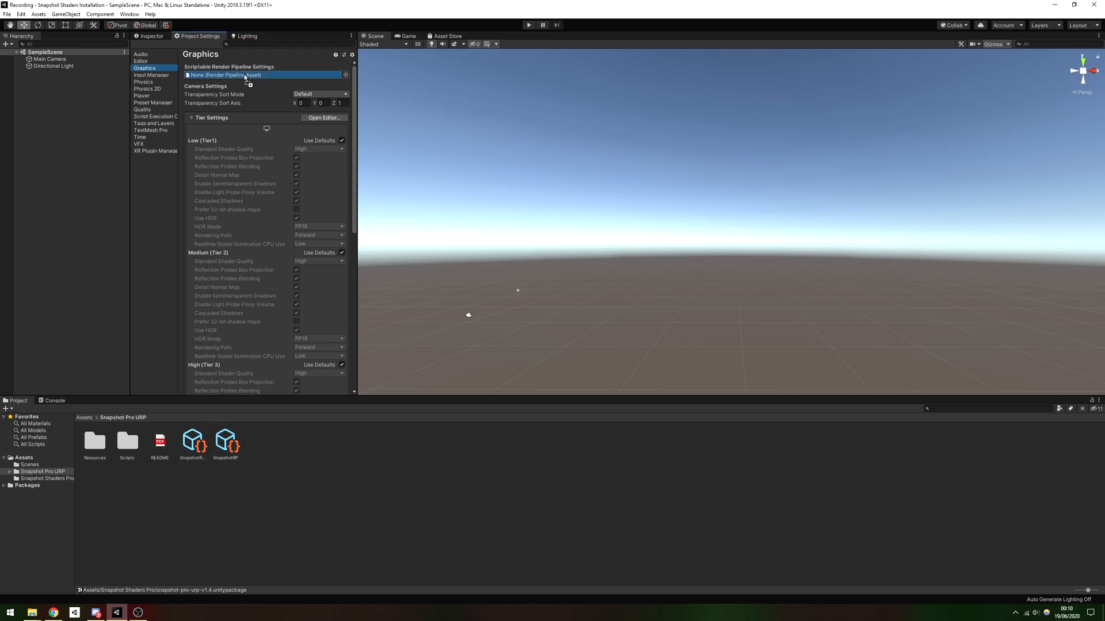
pyautogui.click(264, 75)
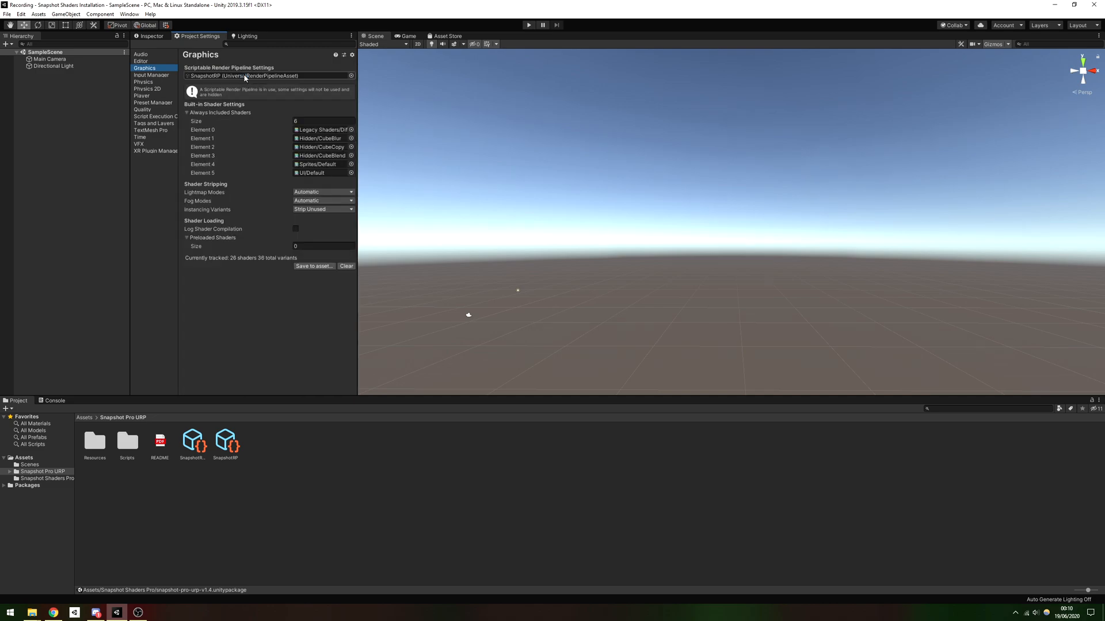
pyautogui.click(142, 109)
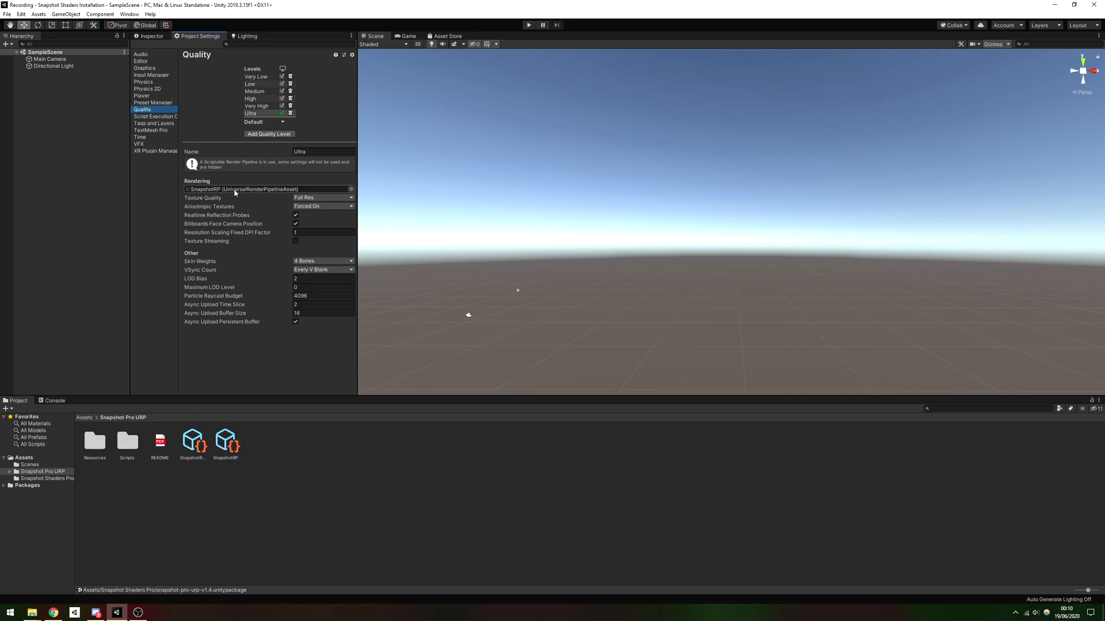
pyautogui.click(192, 440)
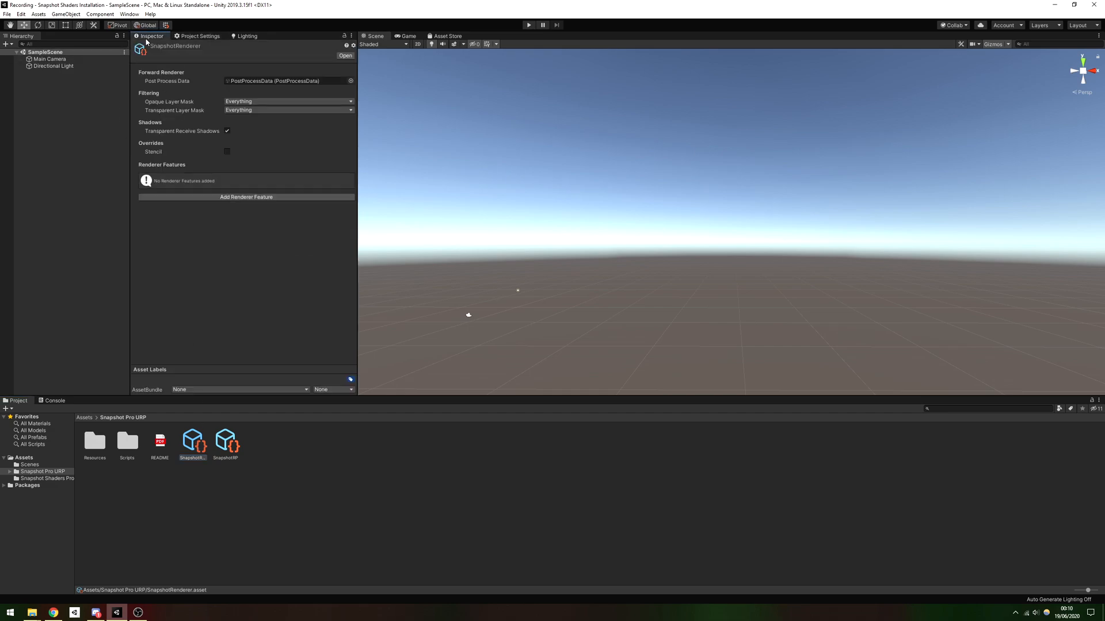
# Add the Greyscale renderer feature to SnapshotRenderer
pyautogui.click(246, 196)
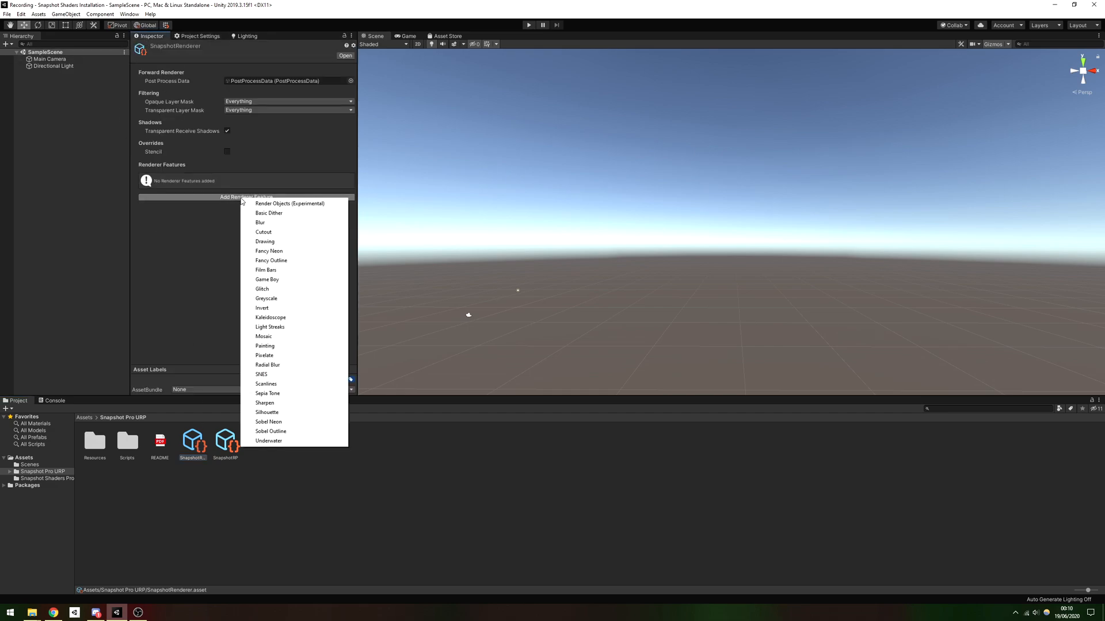
pyautogui.moveTo(276, 365)
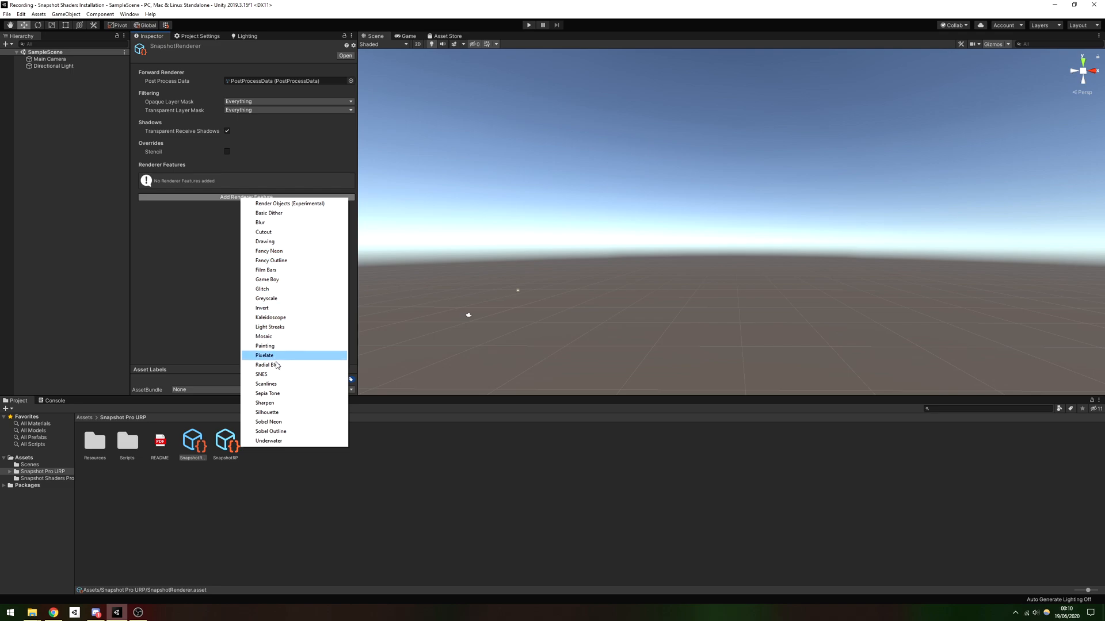
pyautogui.moveTo(274, 301)
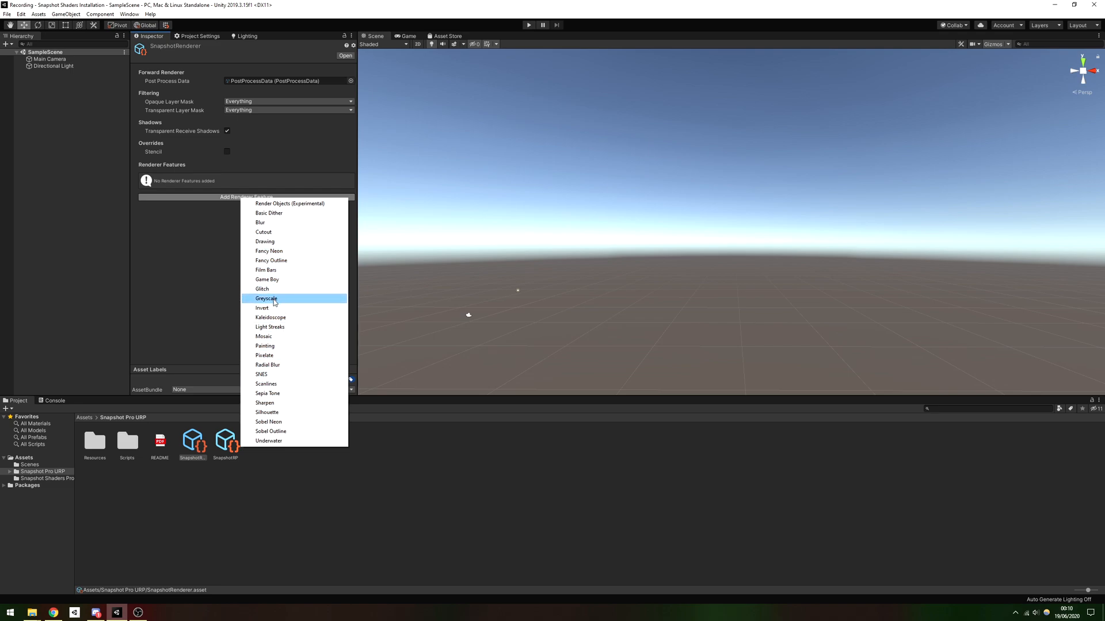
pyautogui.click(267, 298)
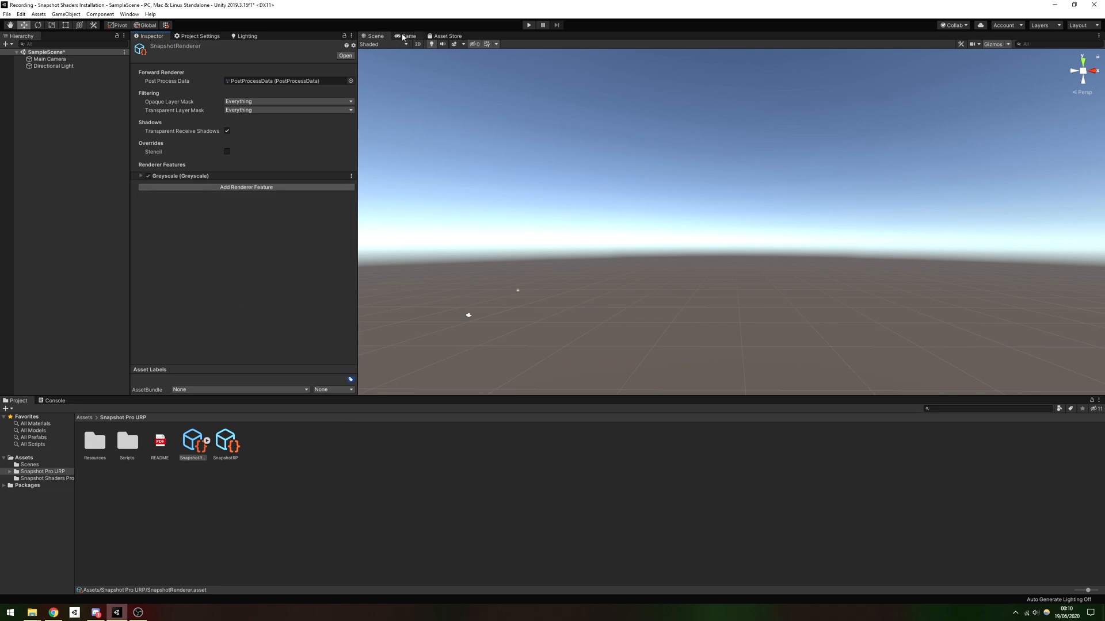
pyautogui.click(407, 35)
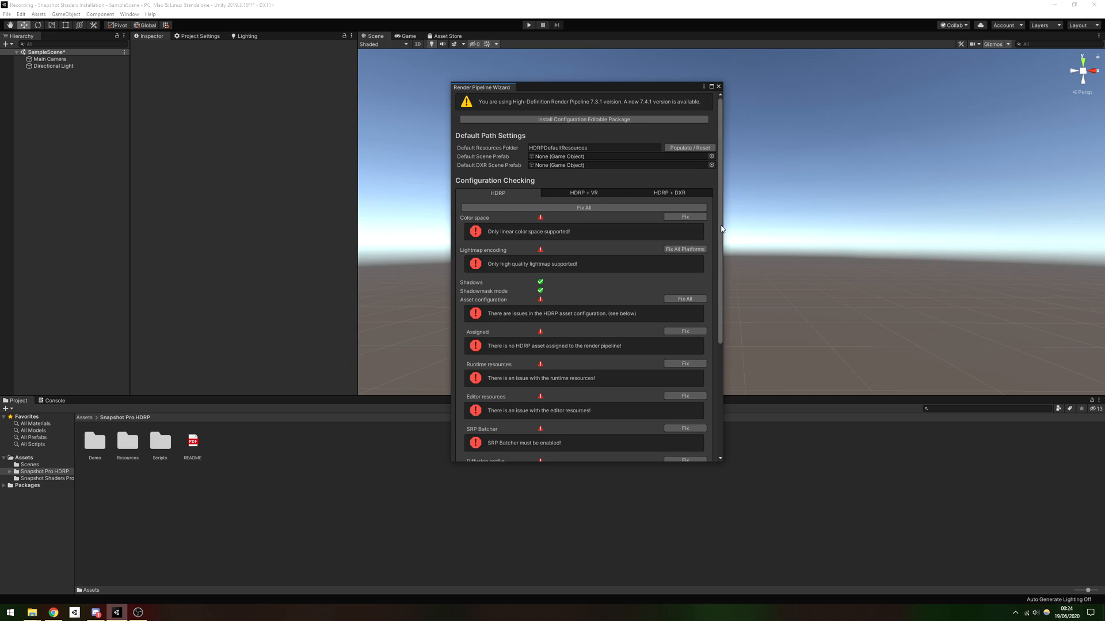
# In the HDRP wizard, populate default resources and fix Color space to linear
pyautogui.scroll(-3)
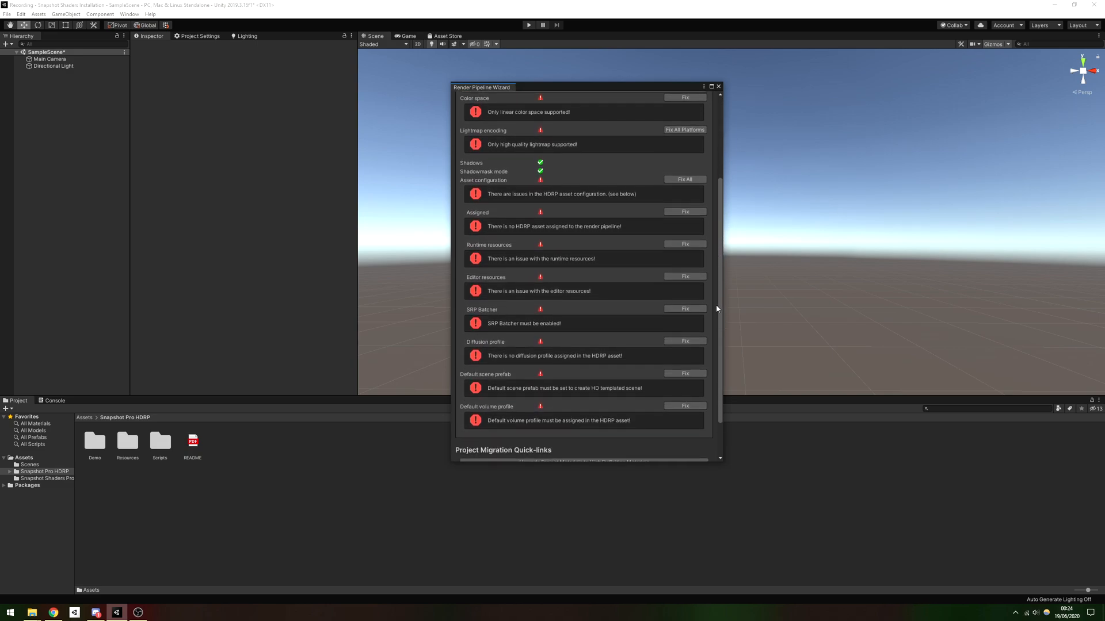
pyautogui.scroll(-3)
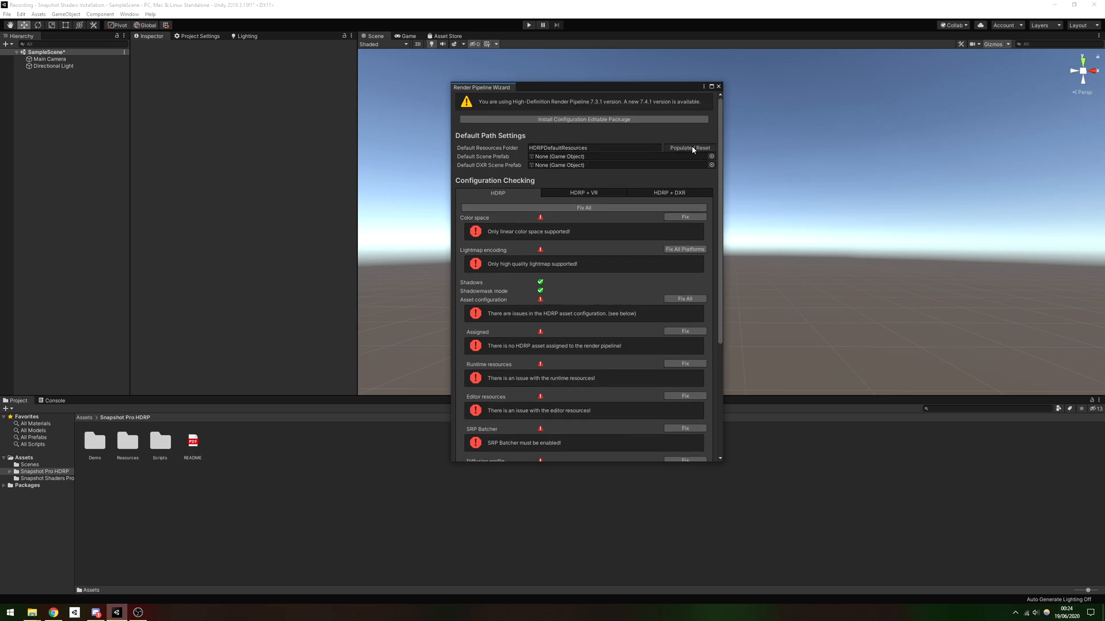
pyautogui.click(680, 148)
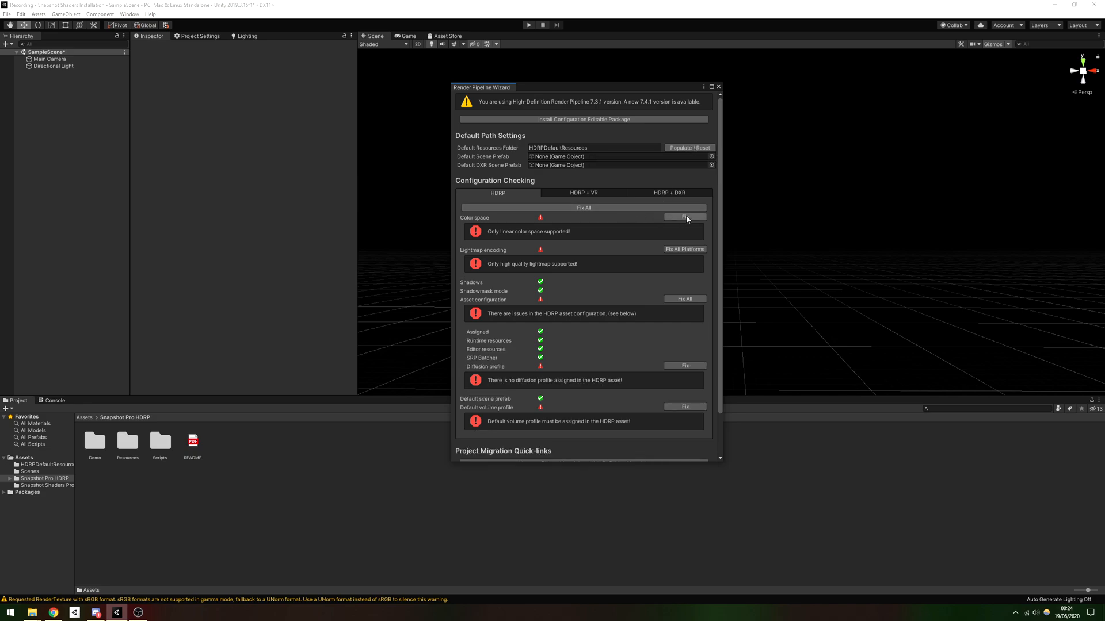
pyautogui.click(684, 217)
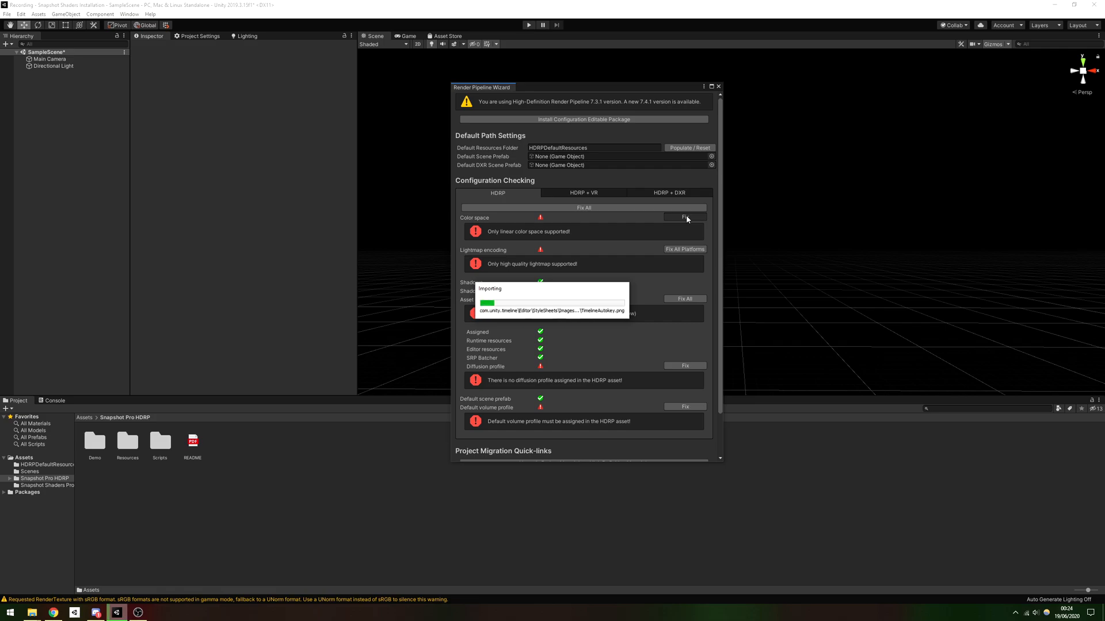
pyautogui.click(200, 36)
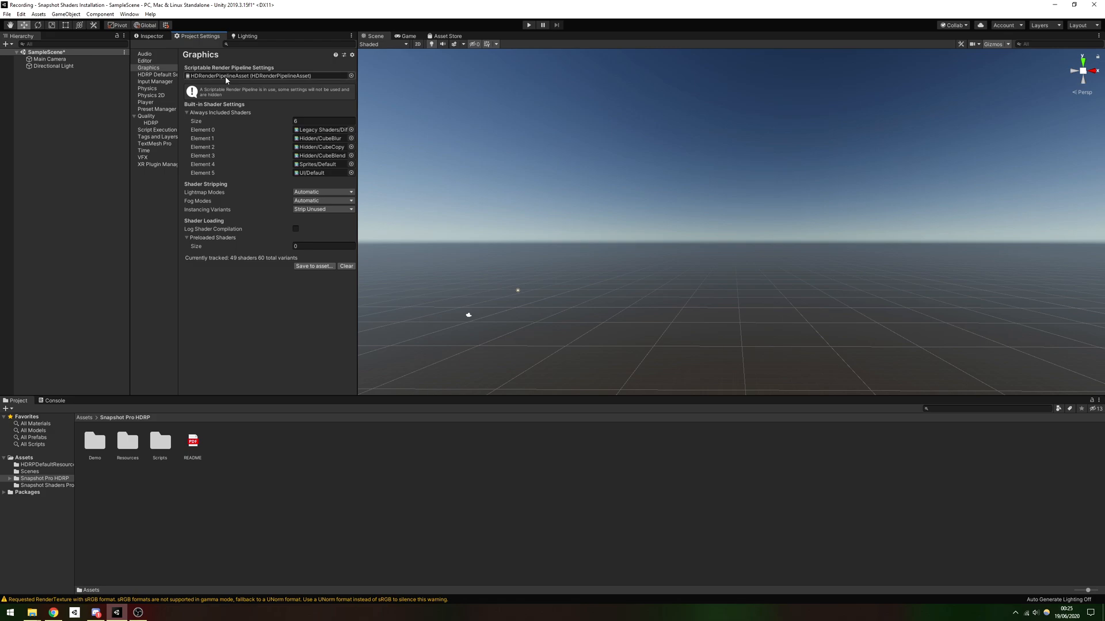
# Add Greyscale to HDRP's After Post Process order and open the Snapshot Pro HDRP Demo scene
pyautogui.click(156, 75)
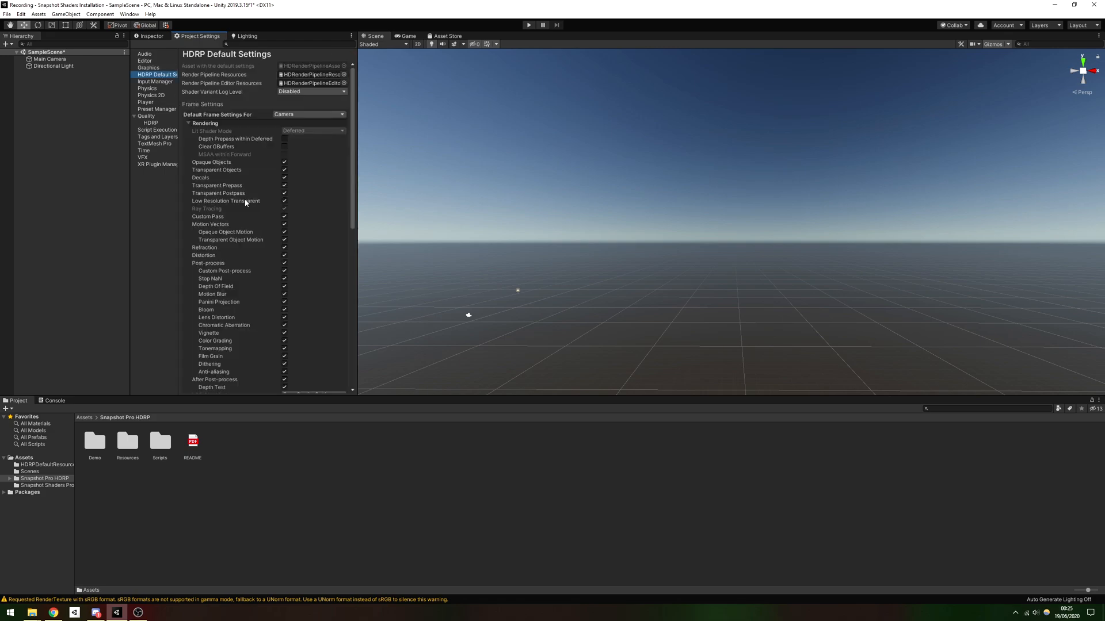
pyautogui.scroll(-3)
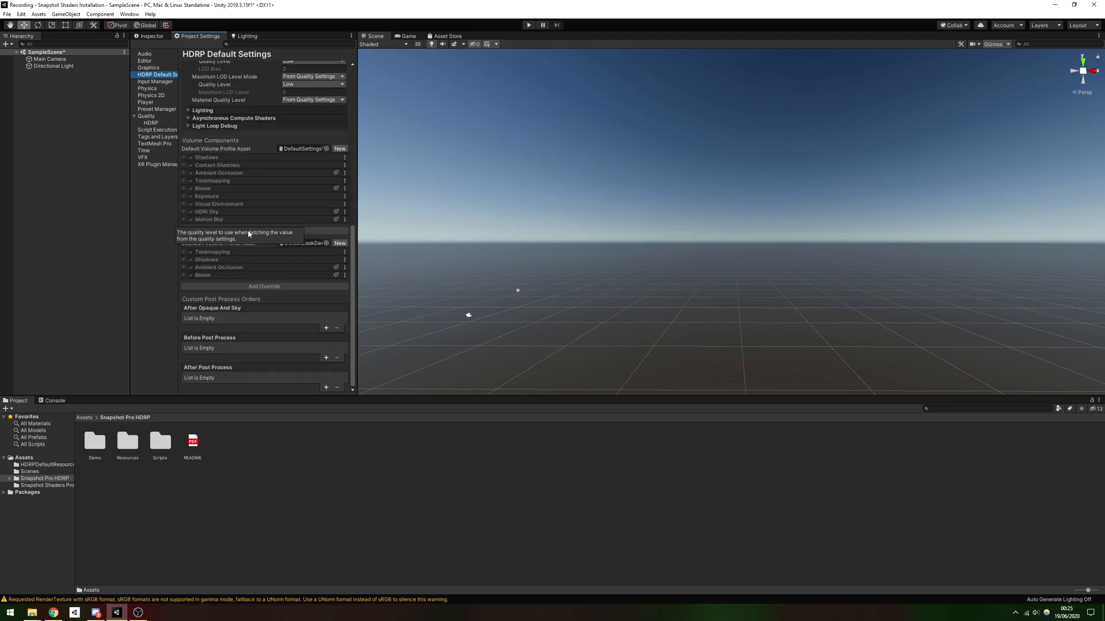
pyautogui.moveTo(258, 308)
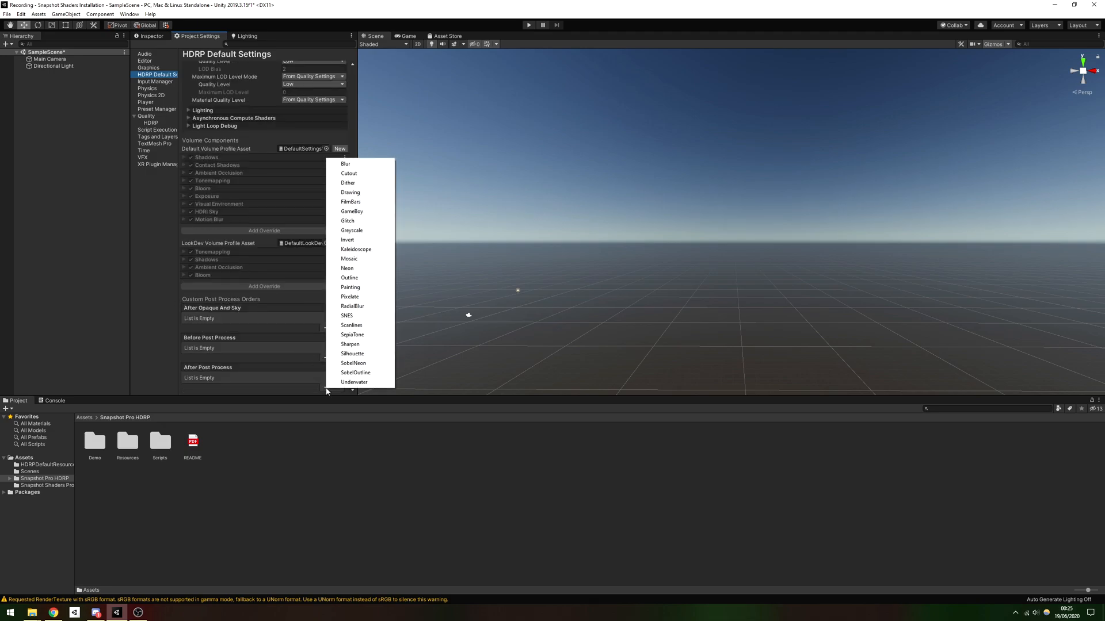
pyautogui.moveTo(351, 230)
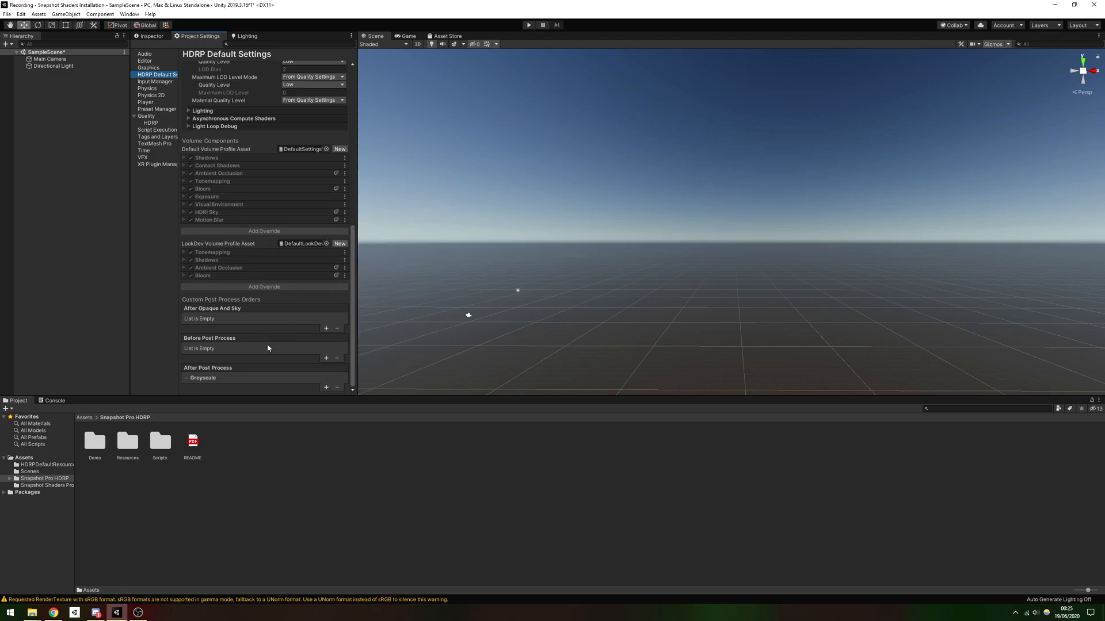
pyautogui.moveTo(267, 379)
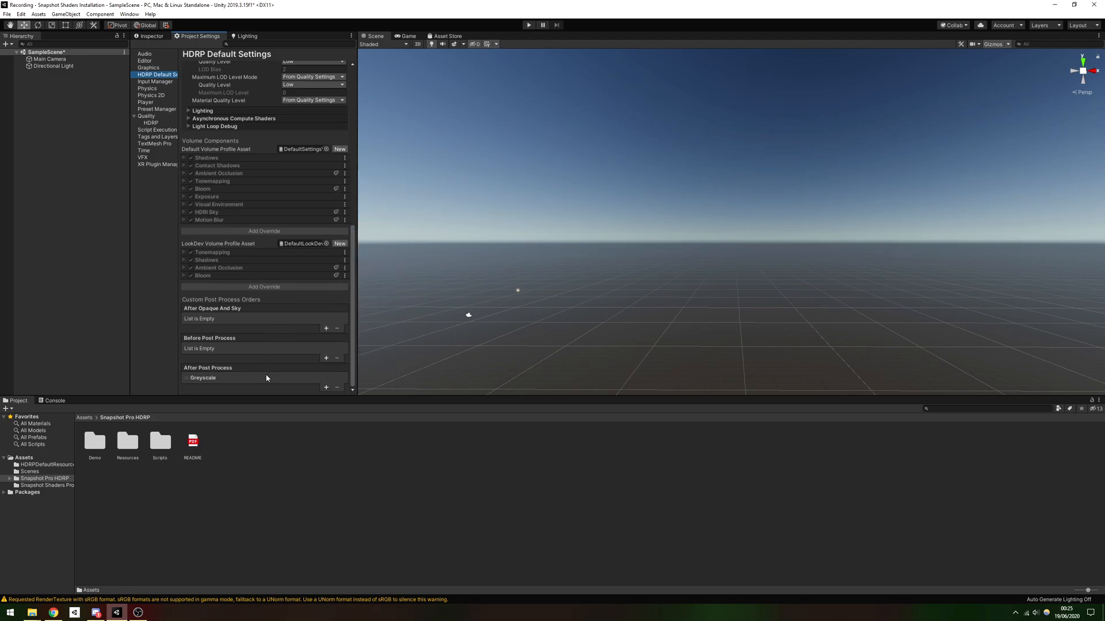
pyautogui.click(326, 358)
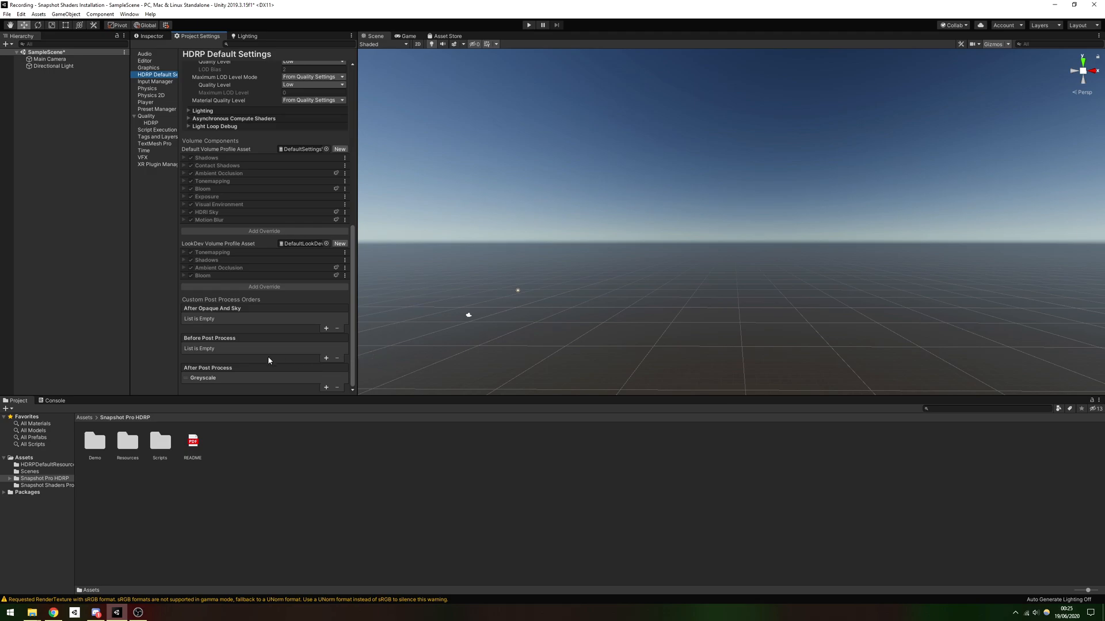
pyautogui.doubleClick(225, 440)
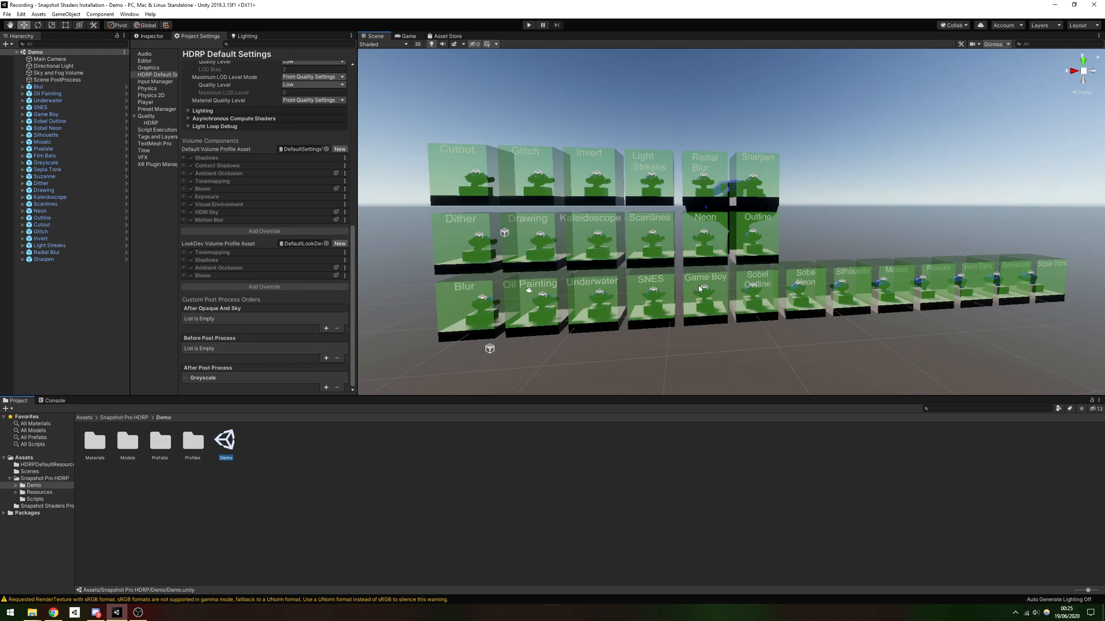